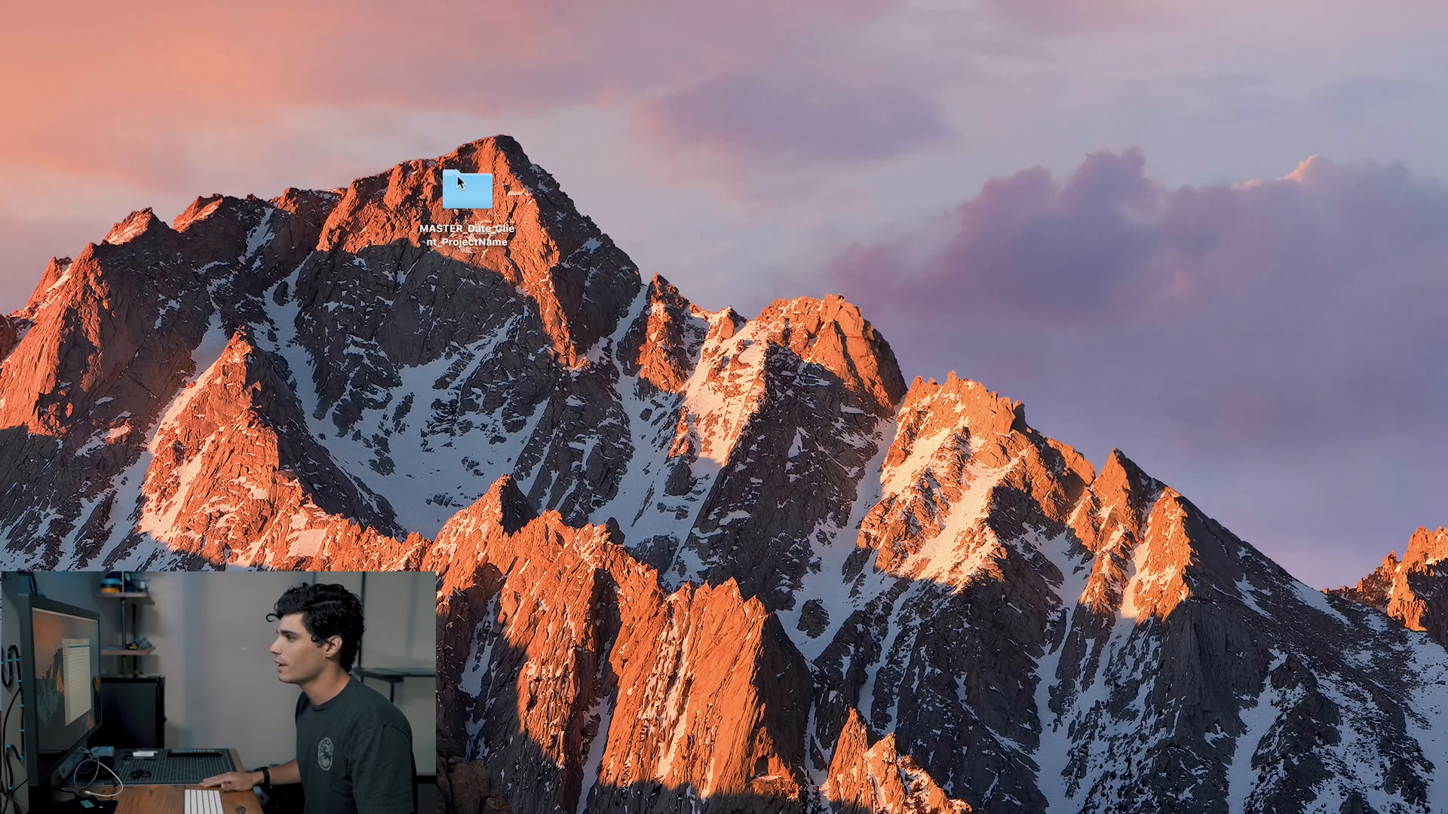
# Step: Inside the project's 01_Raw_Video folder, rename Camera_A to a7sII
pyautogui.doubleClick(466, 187)
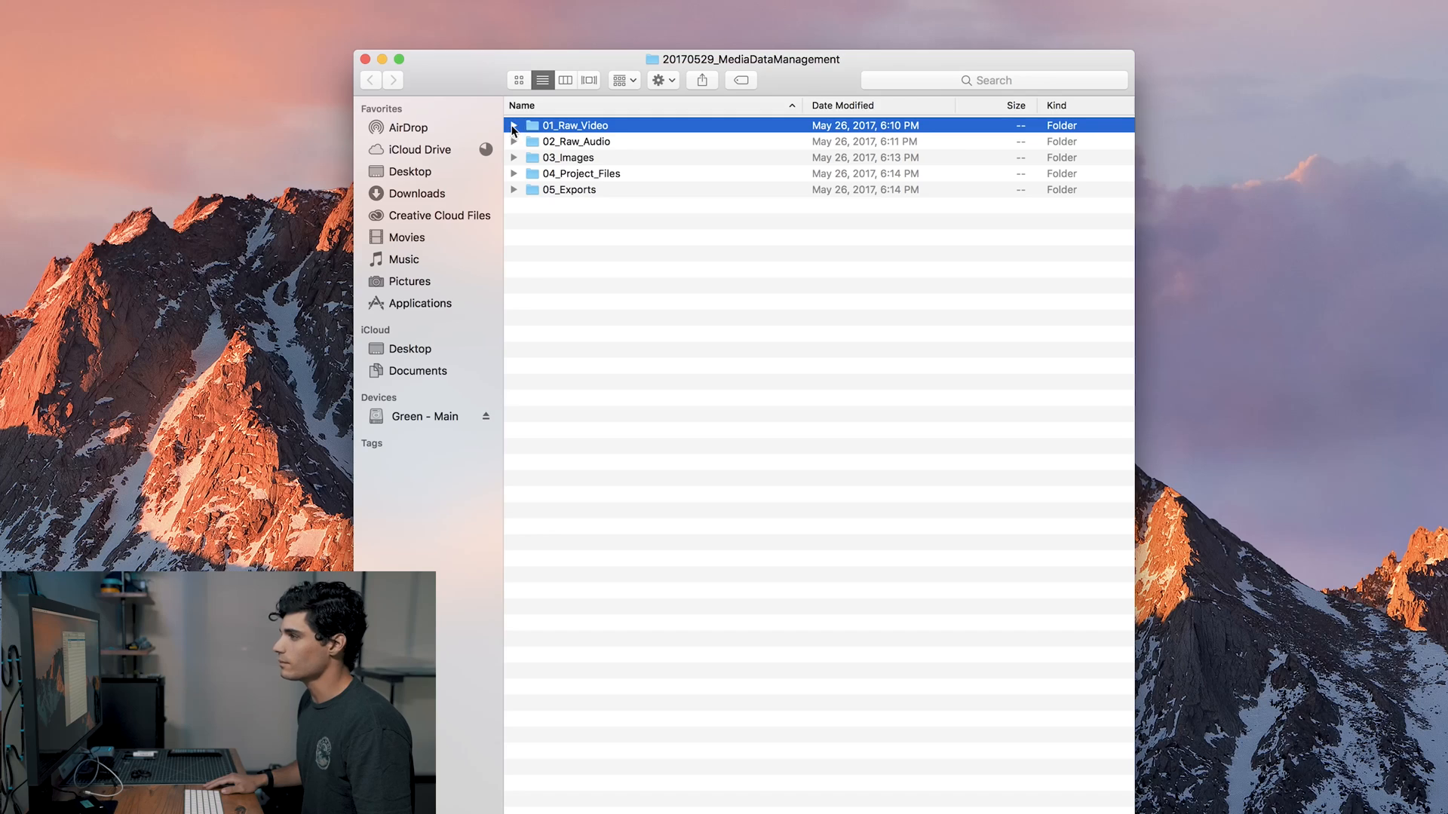
pyautogui.click(512, 126)
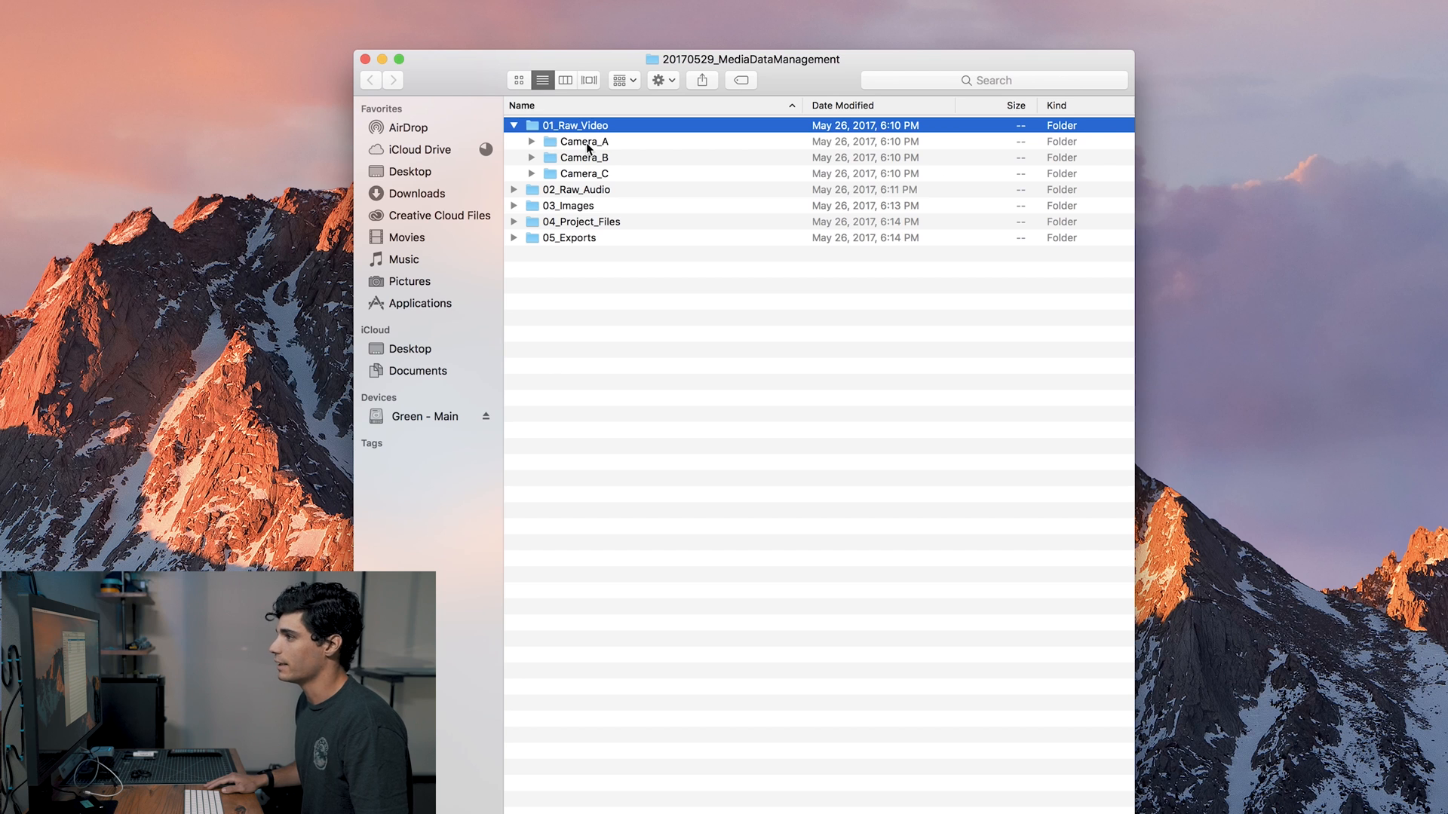
pyautogui.click(582, 142)
pyautogui.write('a7sII')
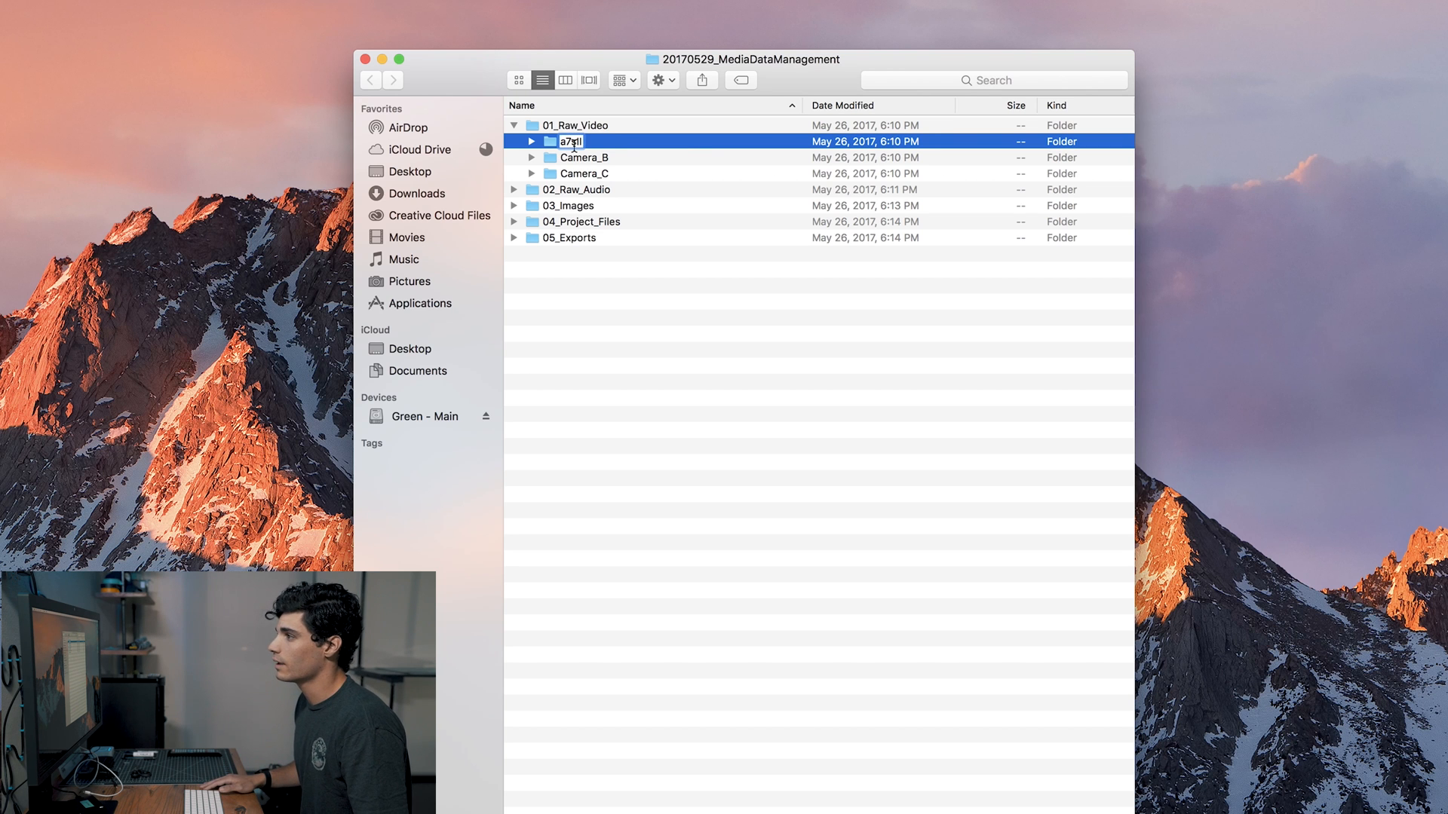
pyautogui.press('Return')
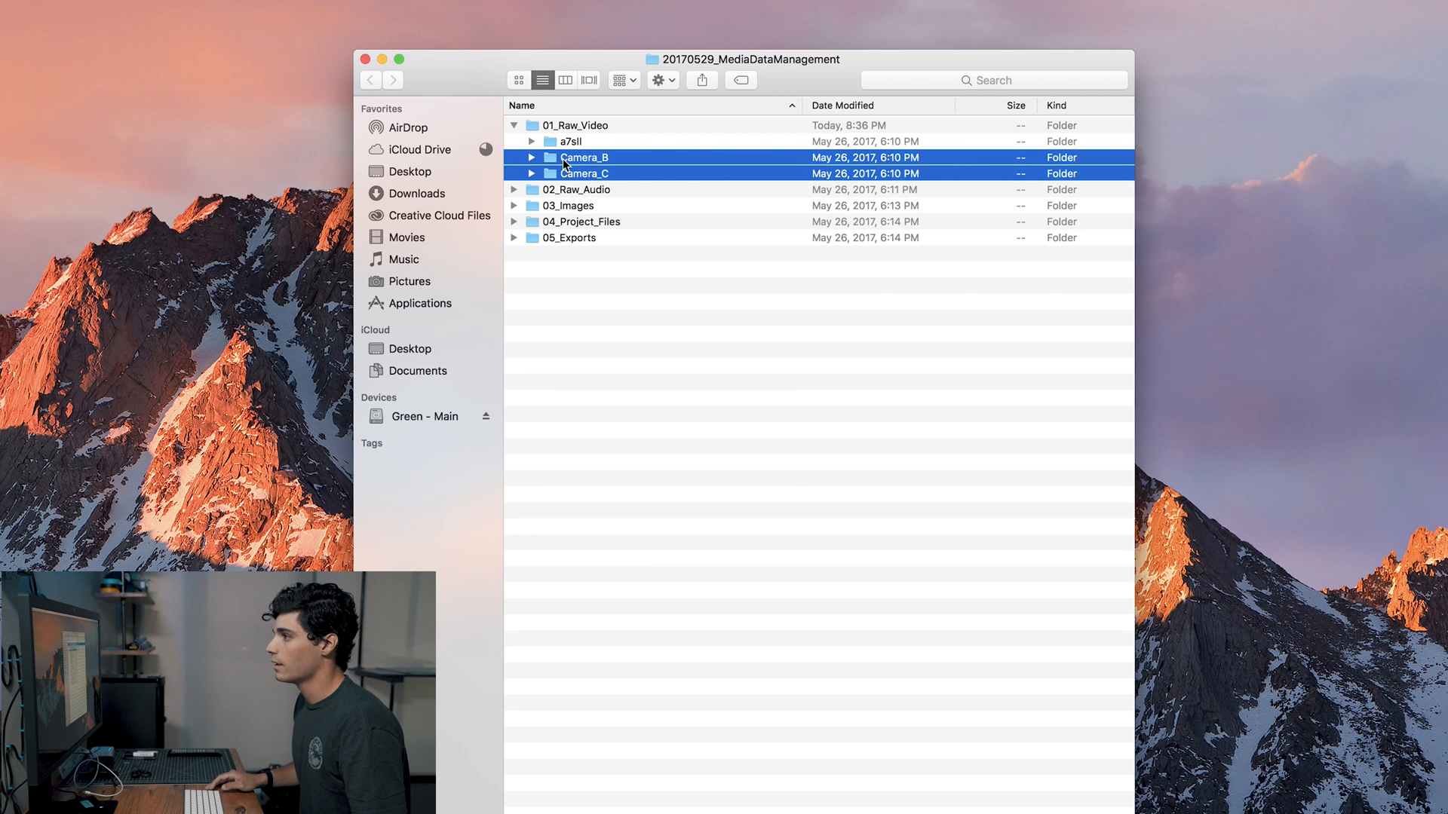
# Step: Delete the extra Camera_B and Camera_C folders via Move to Trash
pyautogui.rightClick(582, 164)
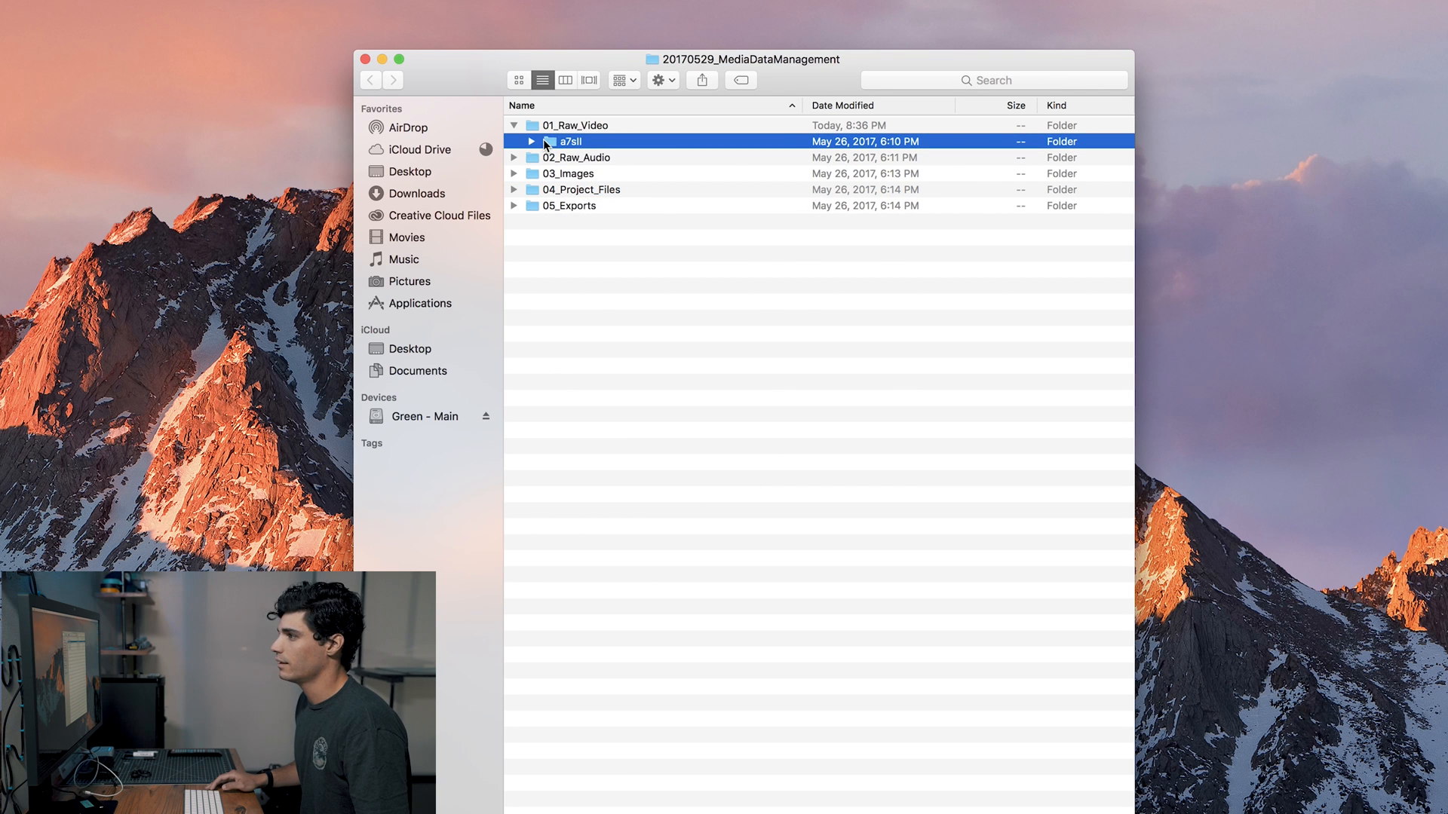
pyautogui.rightClick(569, 141)
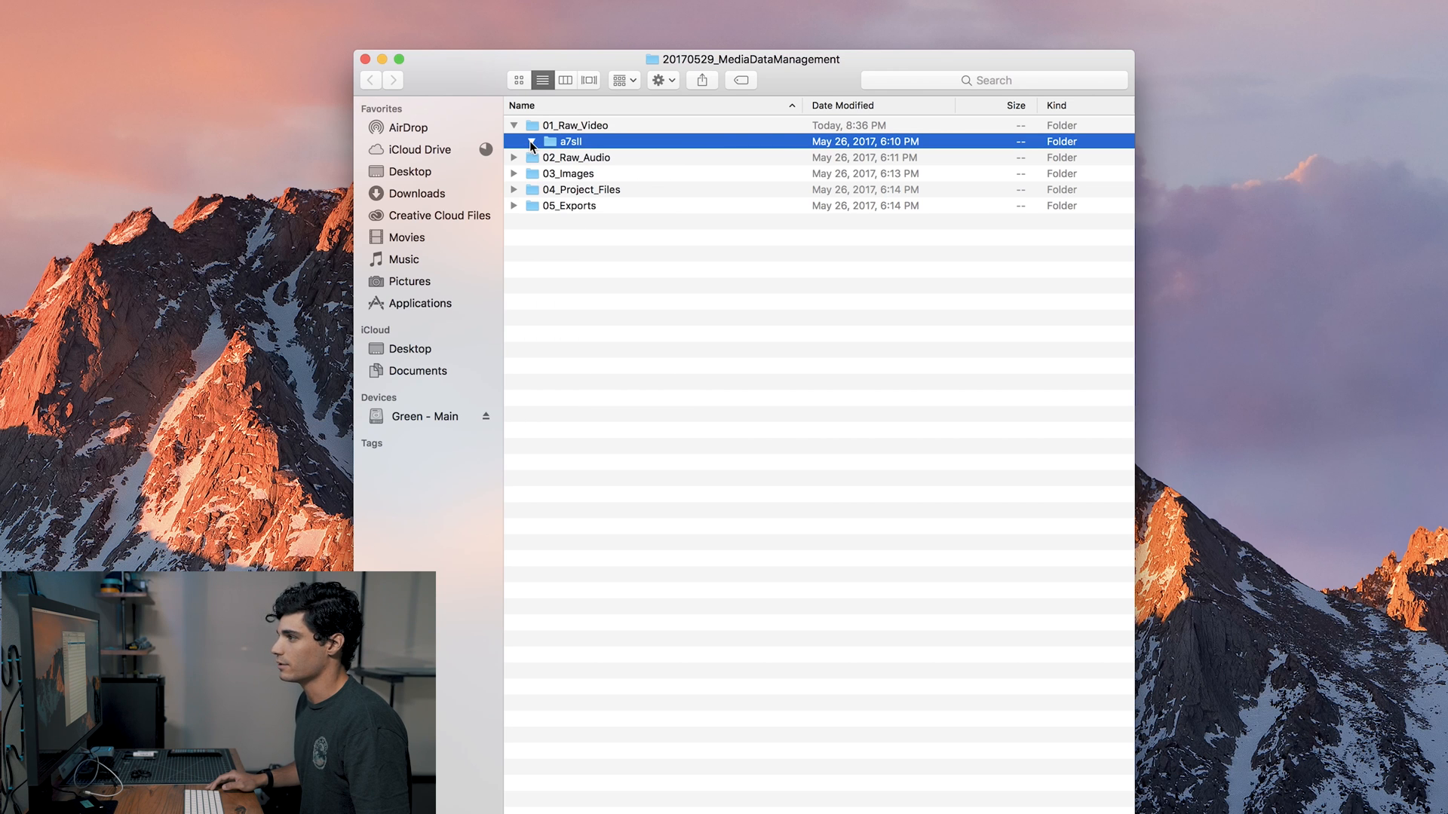
# Step: Expand 02_Raw_Audio and 03_Images to review their subfolders, then reach 04_Project_Files
pyautogui.click(531, 142)
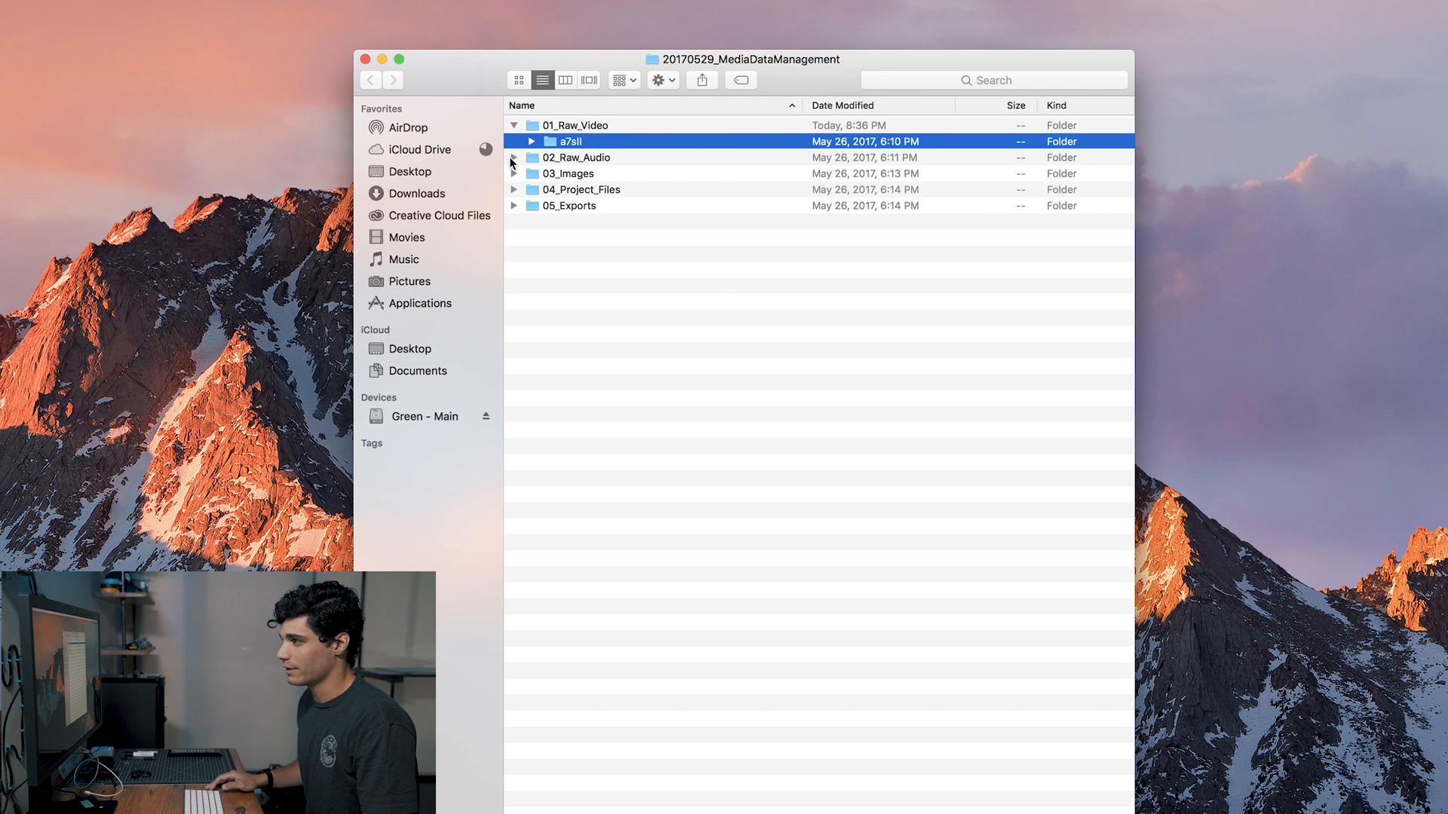
pyautogui.click(574, 157)
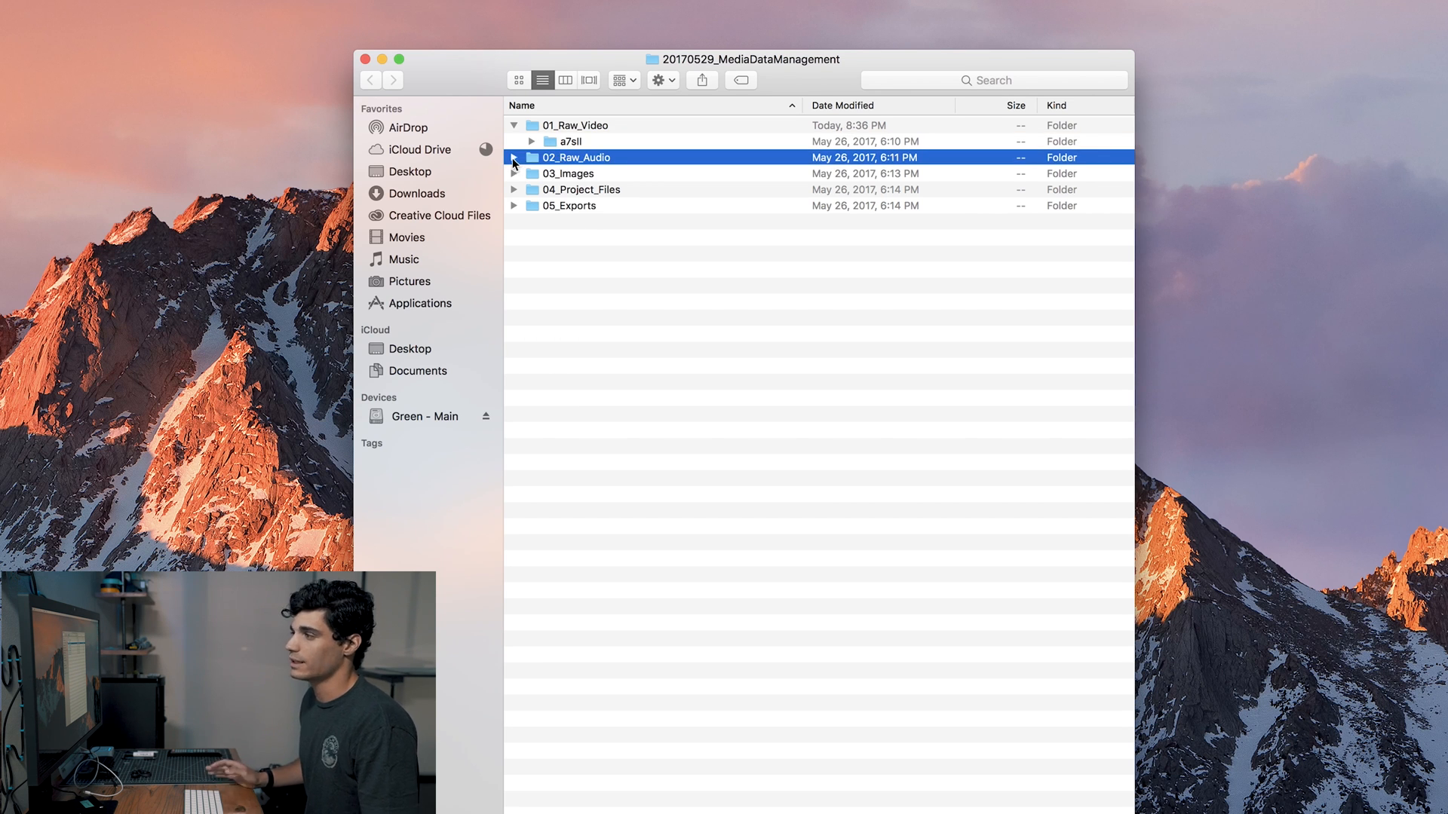
pyautogui.click(514, 157)
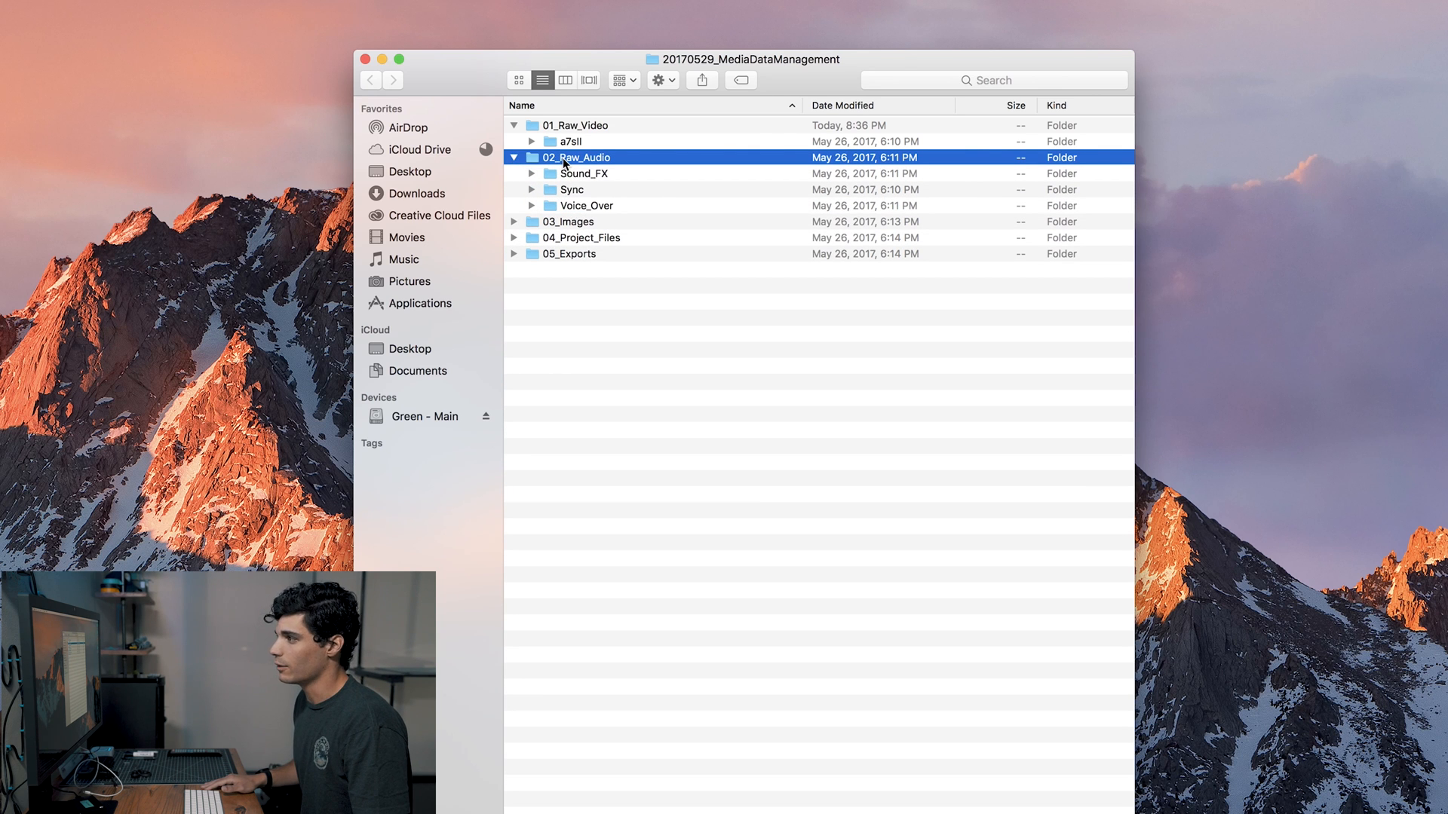
pyautogui.moveTo(549, 201)
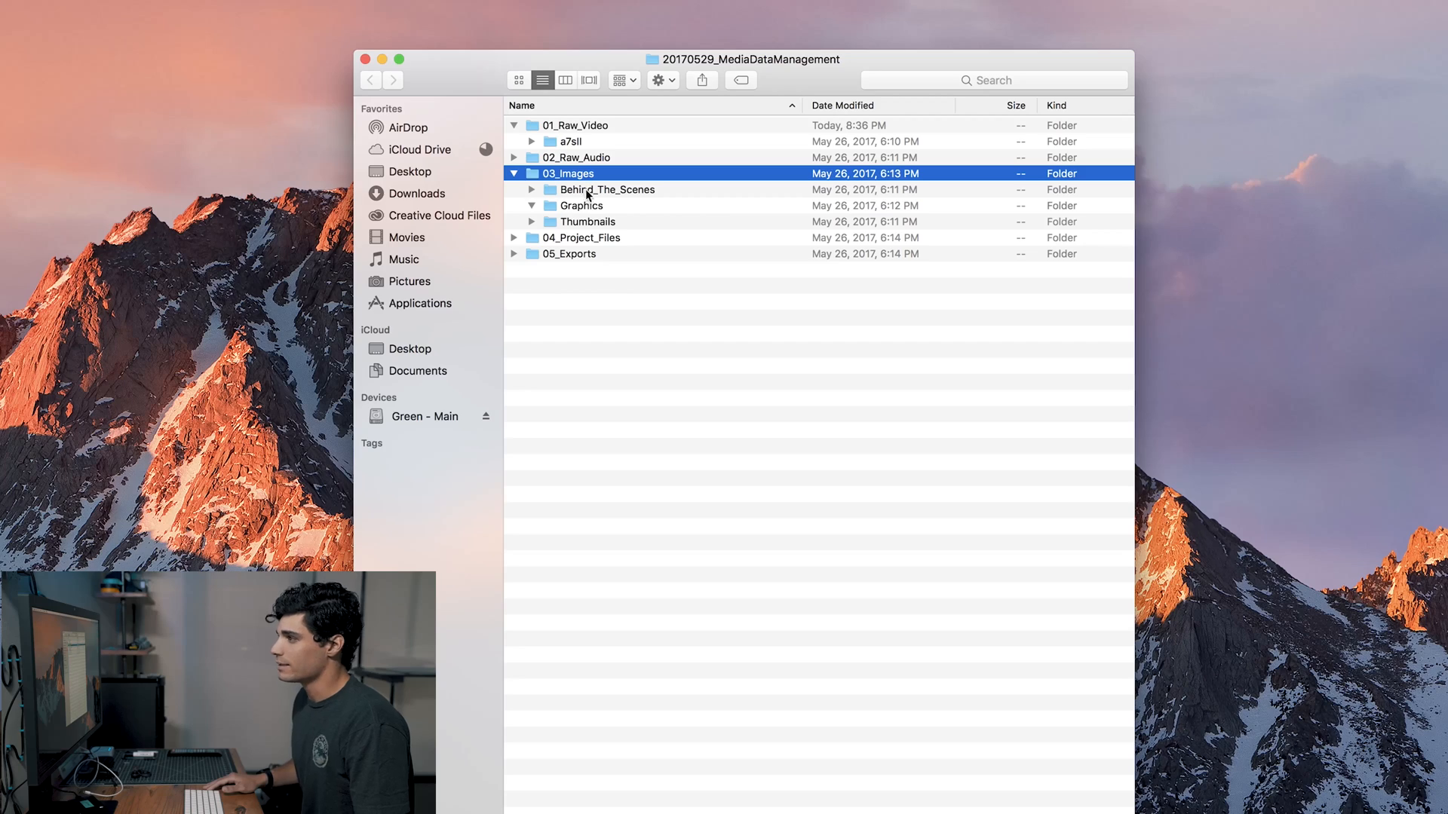
pyautogui.moveTo(614, 195)
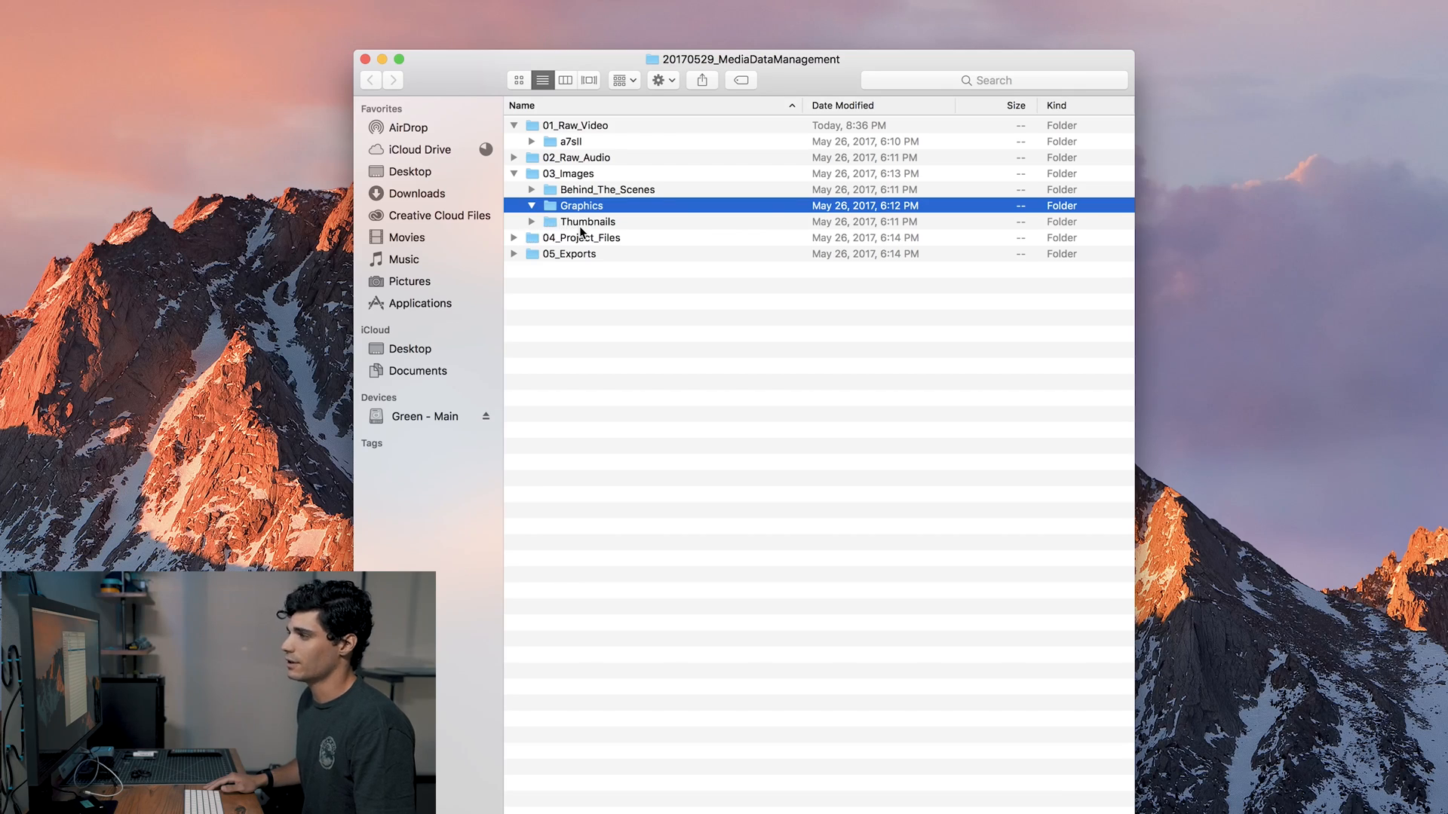
pyautogui.click(588, 222)
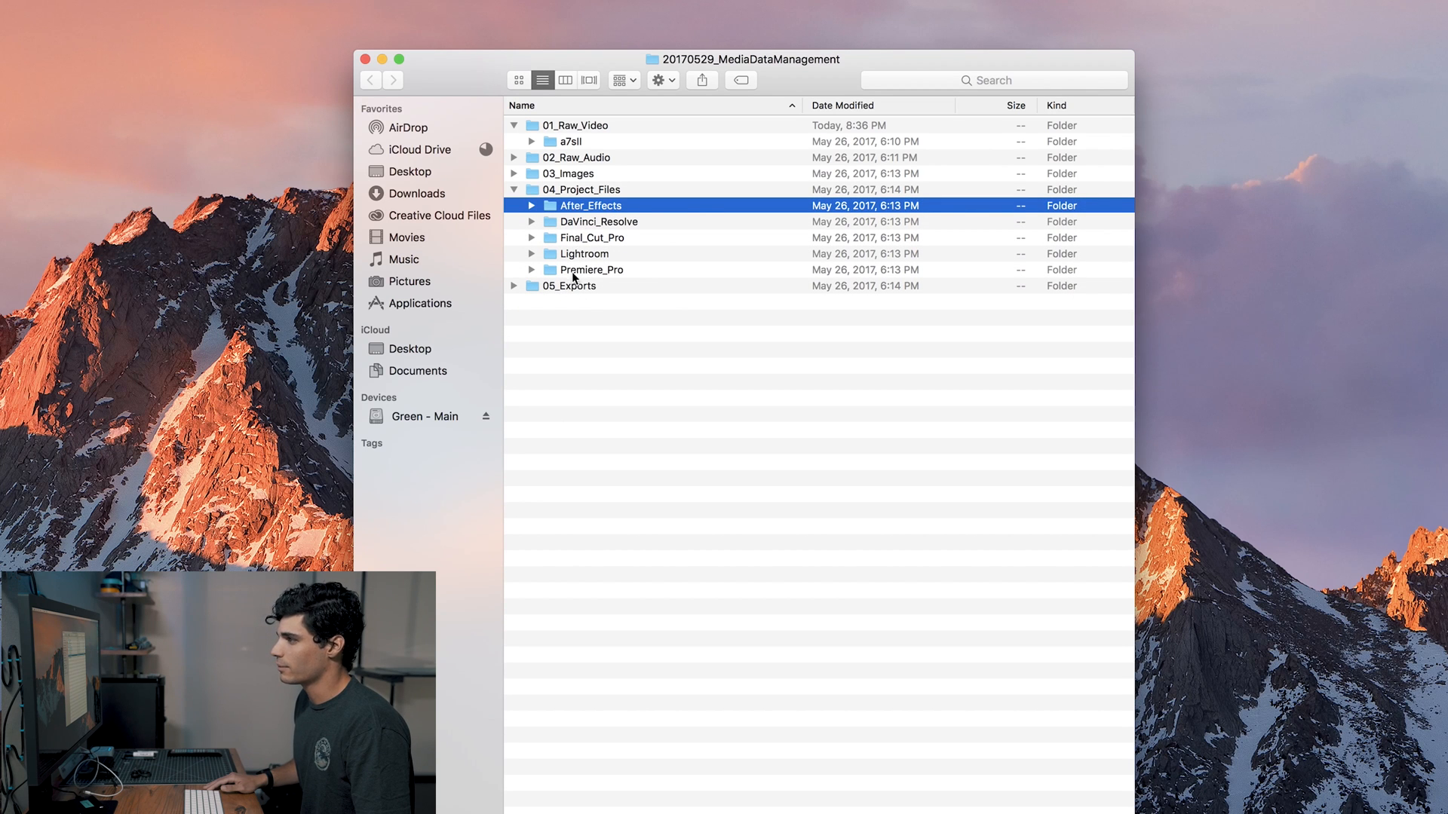
# Step: Browse the editing-app folders inside 04_Project_Files, ending on Premiere_Pro
pyautogui.click(591, 237)
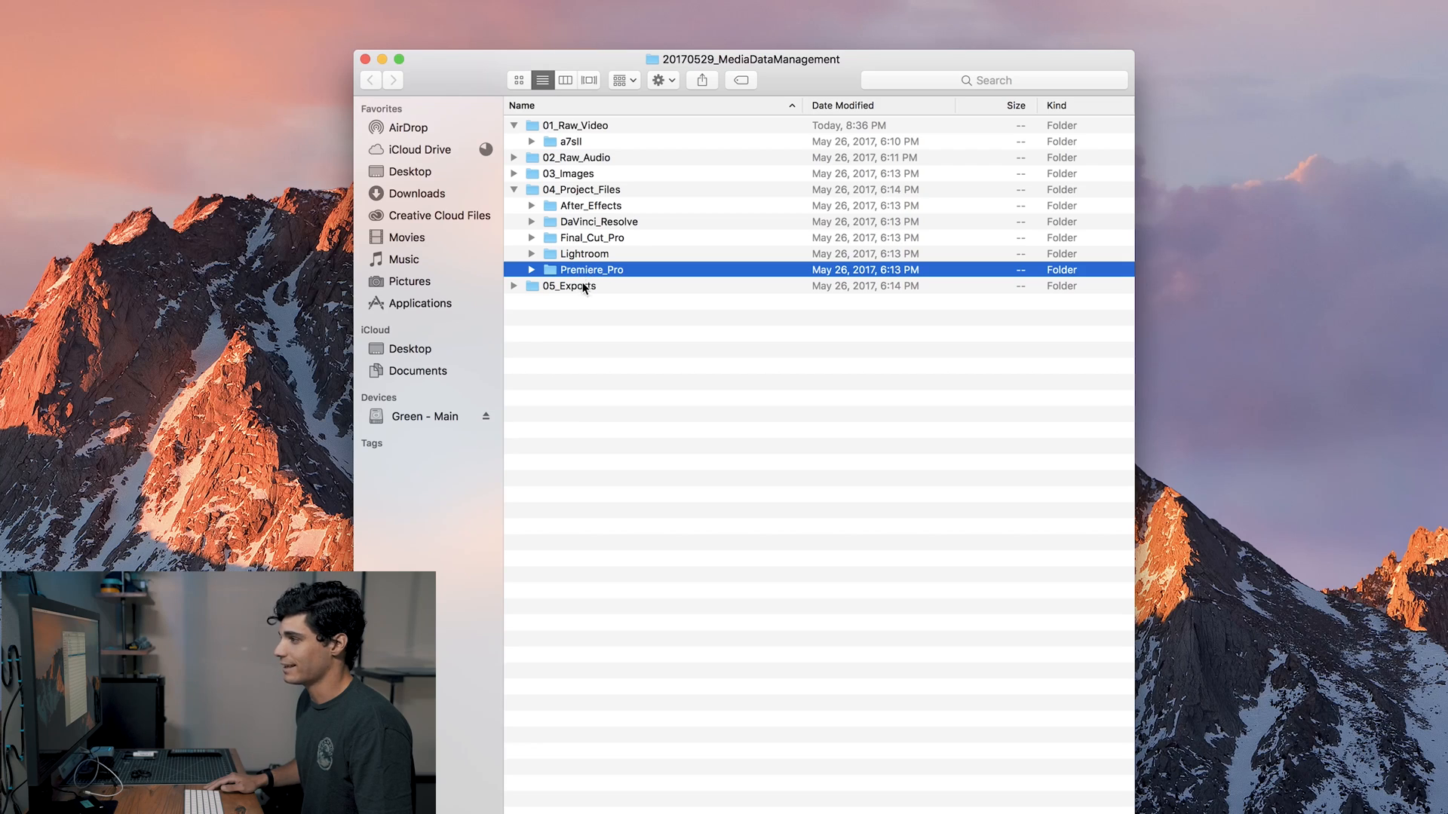
pyautogui.moveTo(575, 275)
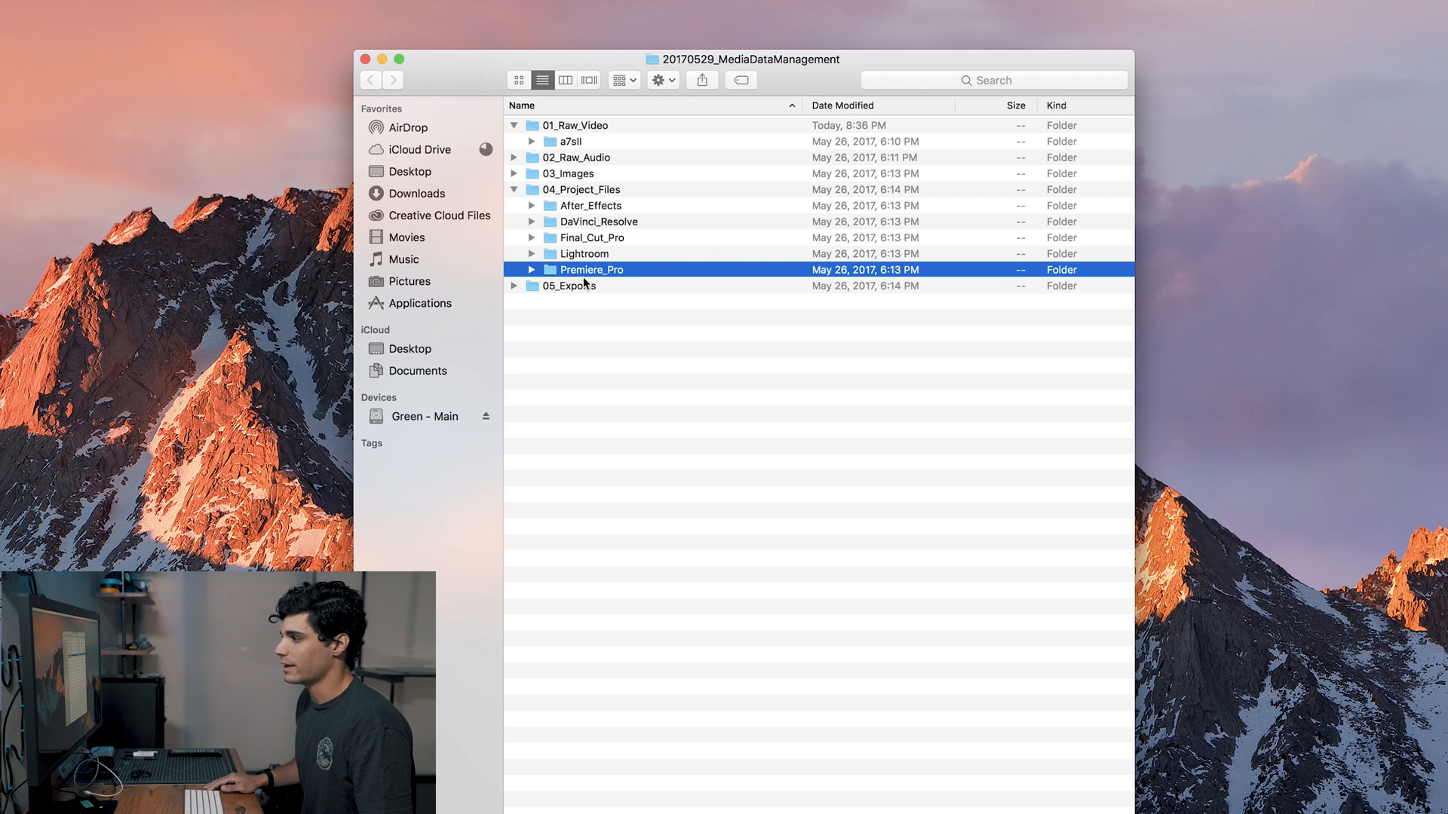
pyautogui.moveTo(578, 205)
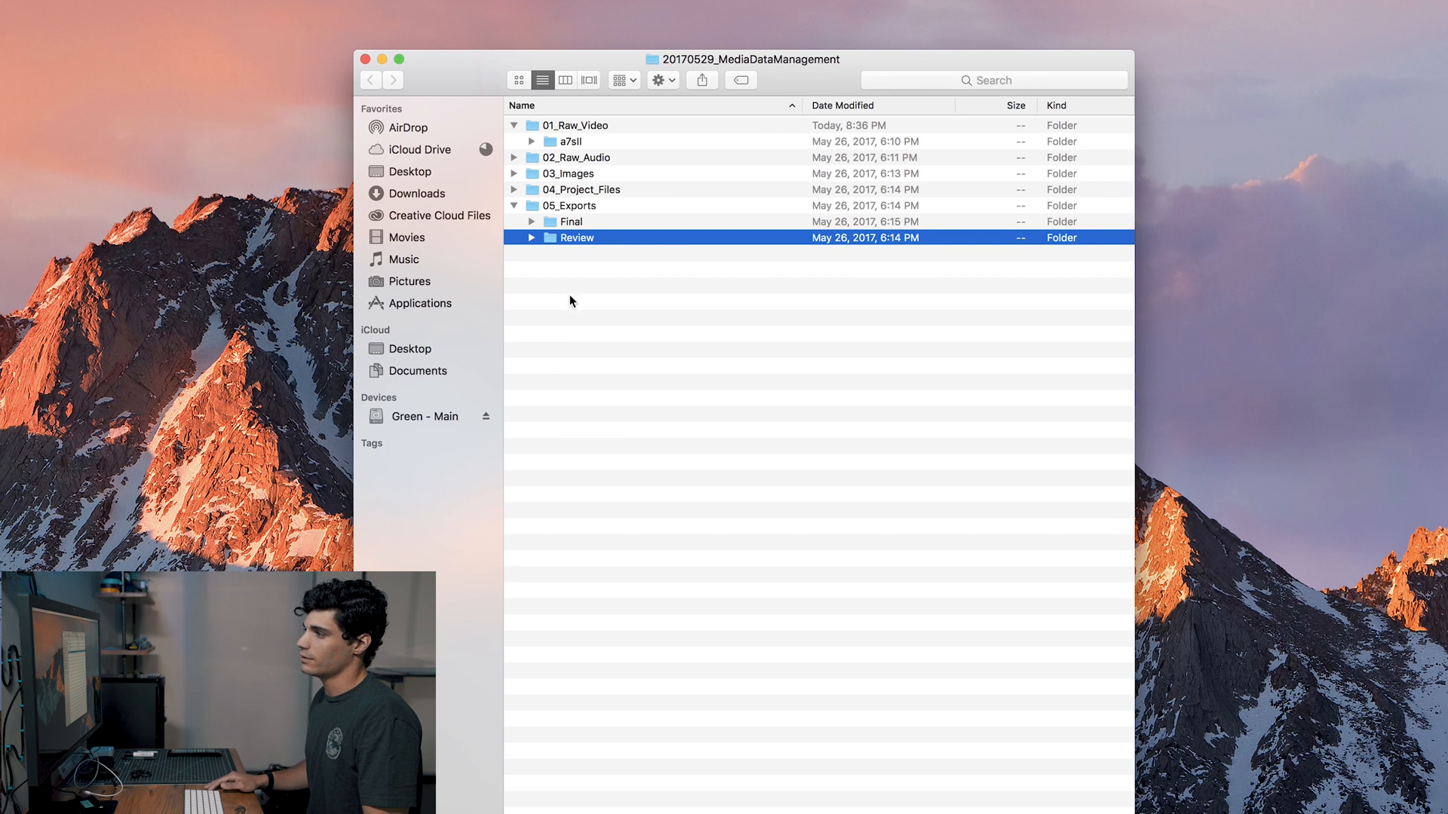
pyautogui.moveTo(550, 311)
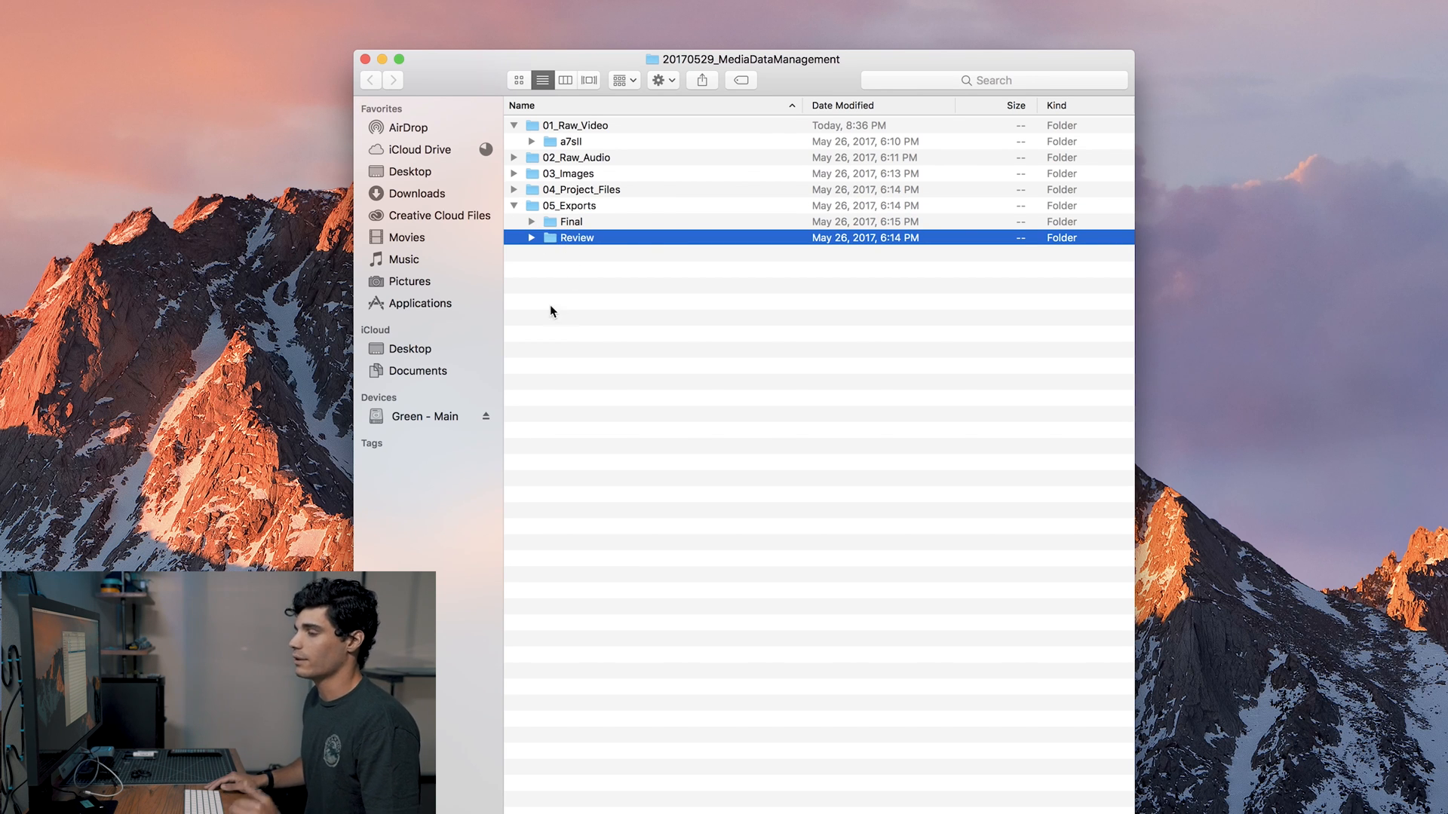
pyautogui.moveTo(582, 414)
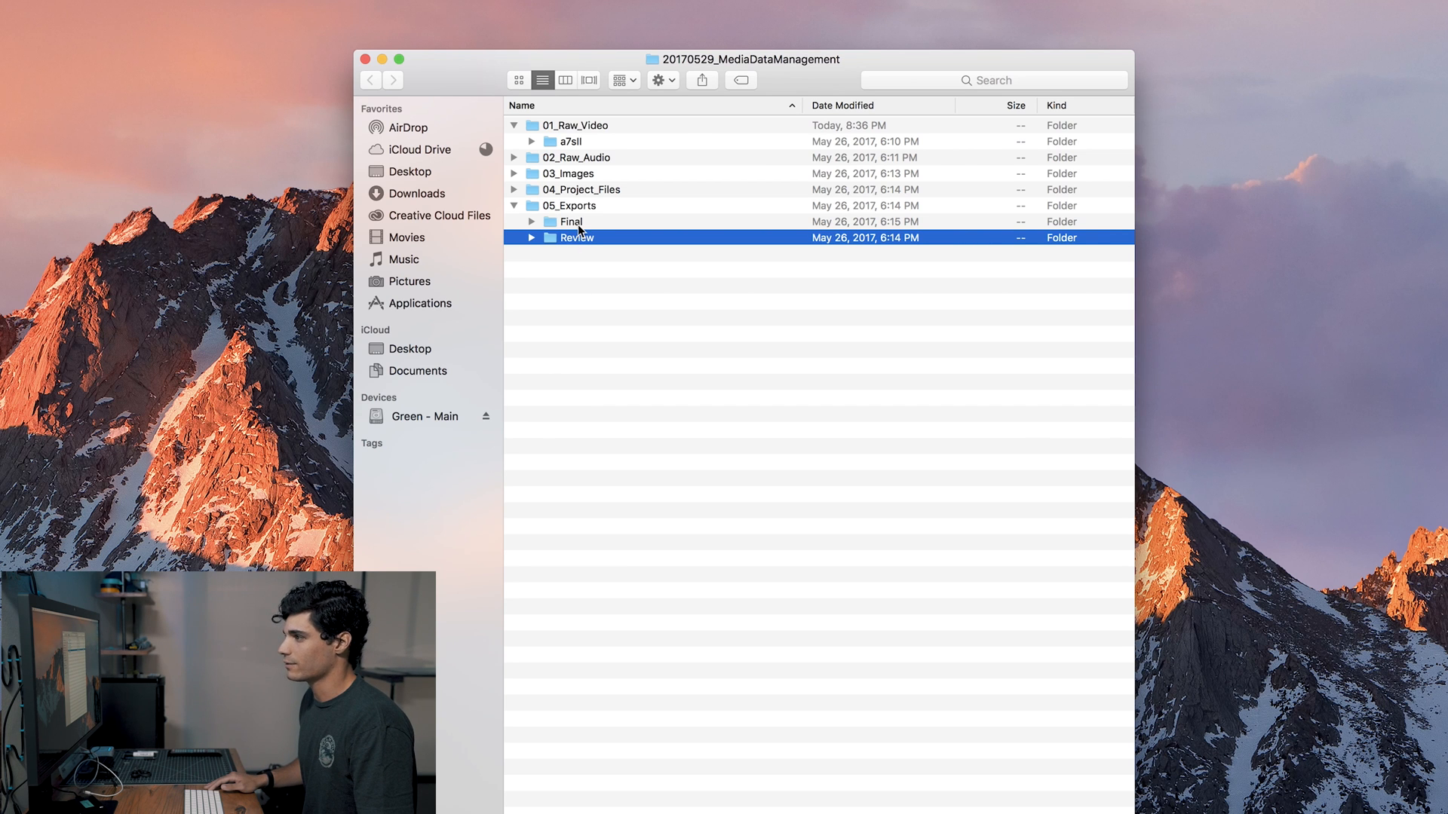
# Step: Expand 05_Exports' Final folder to its six platform subfolders, then collapse the tree
pyautogui.click(570, 222)
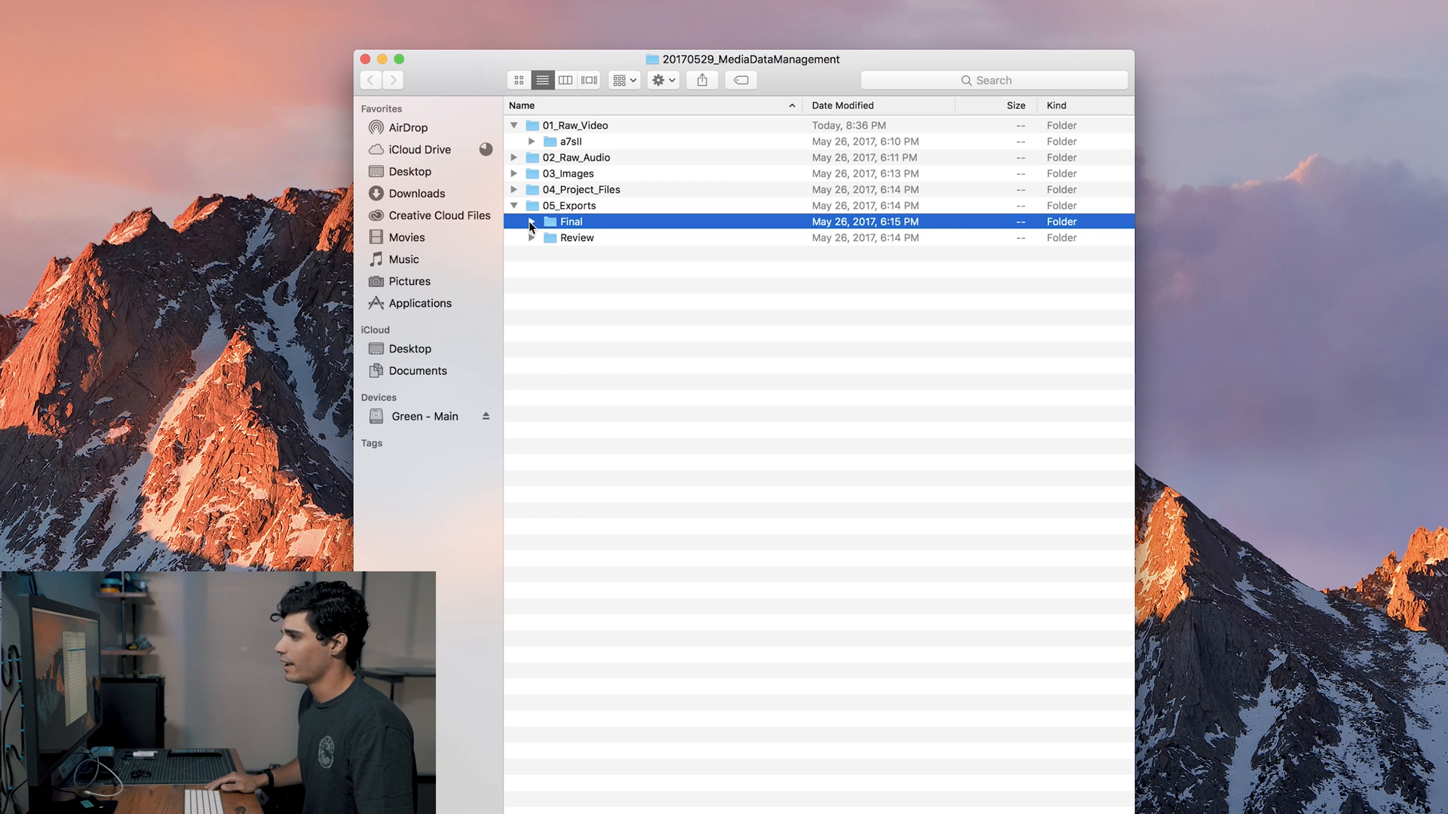
pyautogui.click(530, 222)
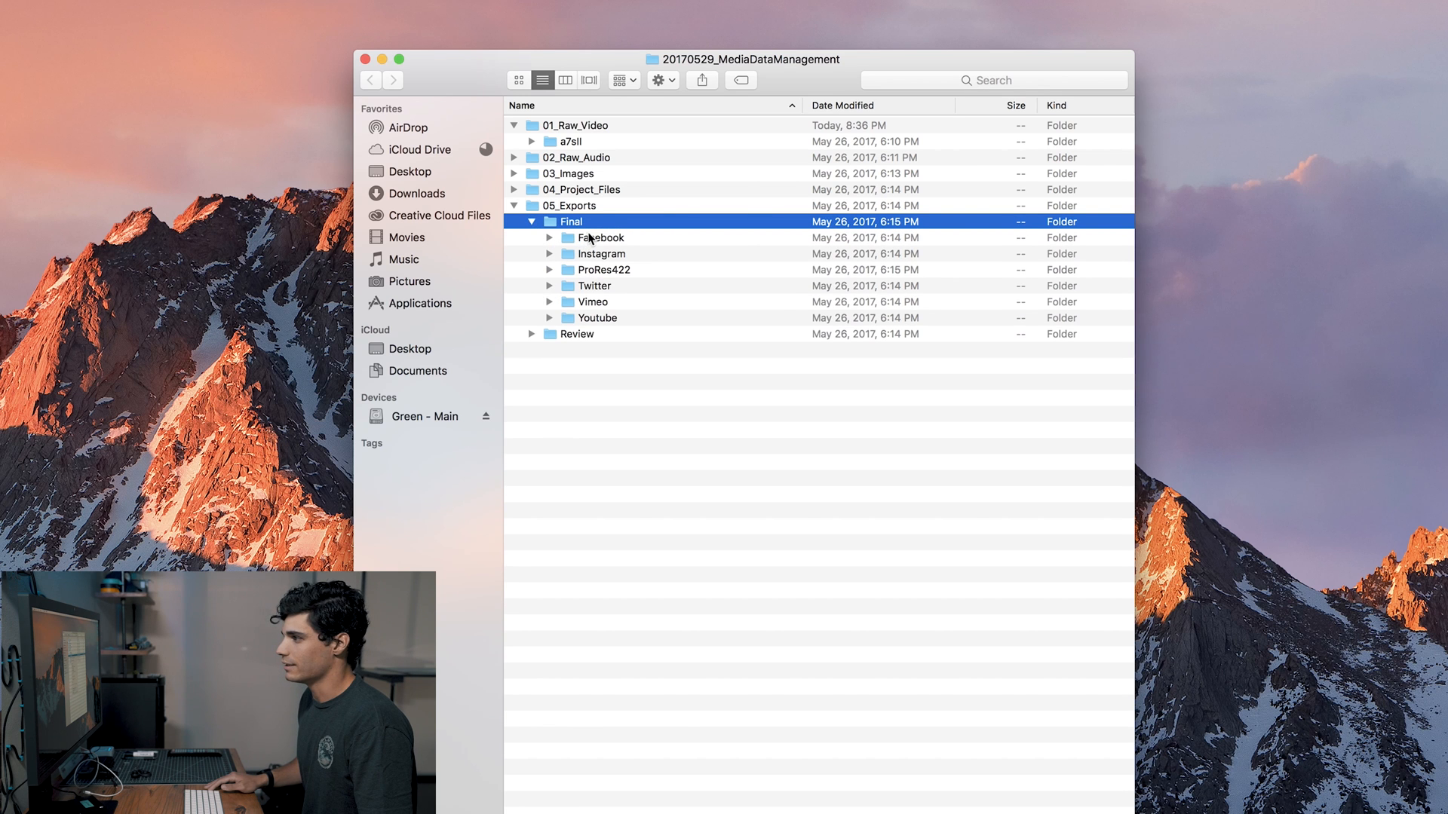
pyautogui.click(600, 254)
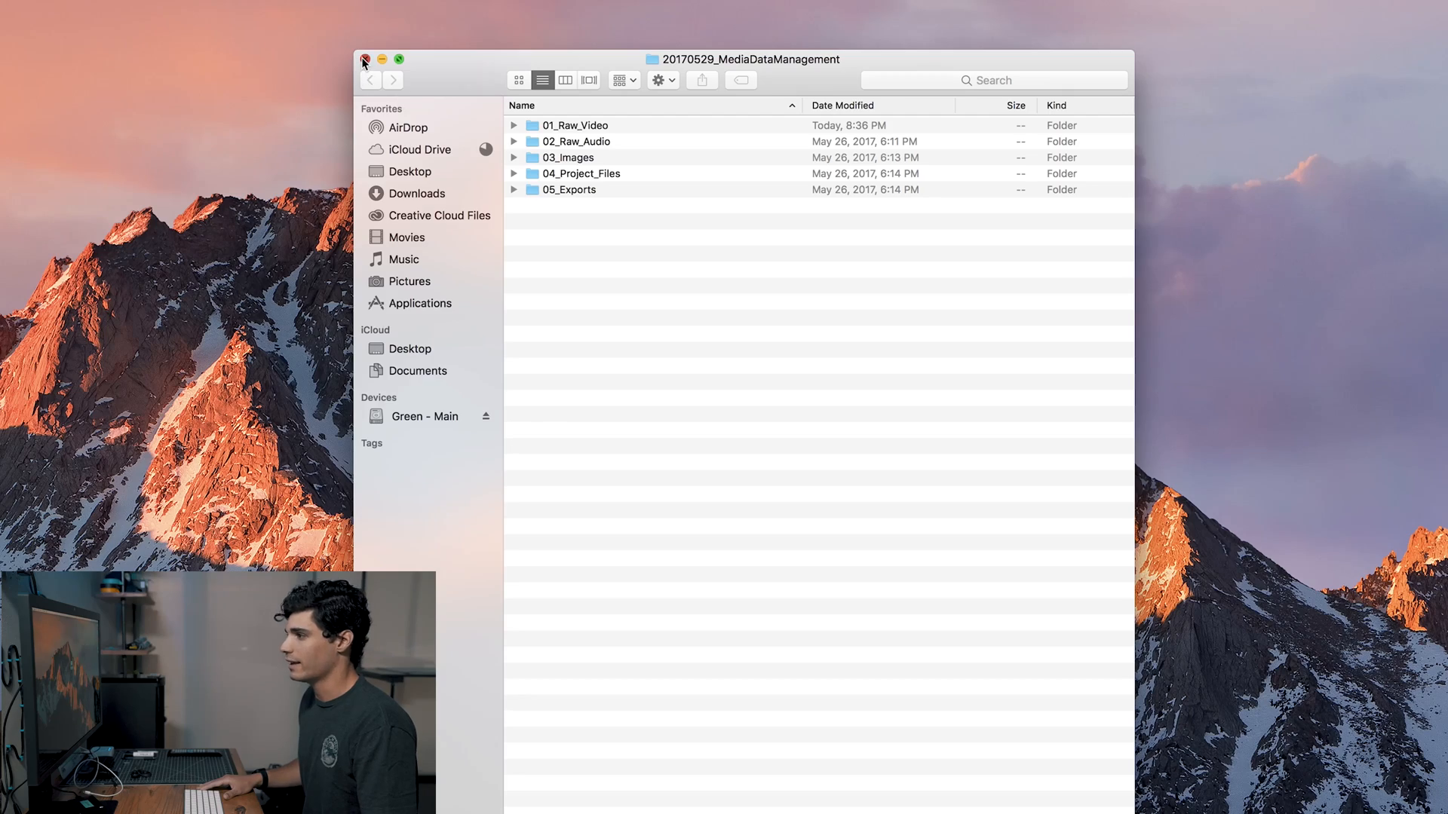
# Step: Close the Finder window, leaving 20170529_MediaDataManagement on the desktop
pyautogui.click(365, 59)
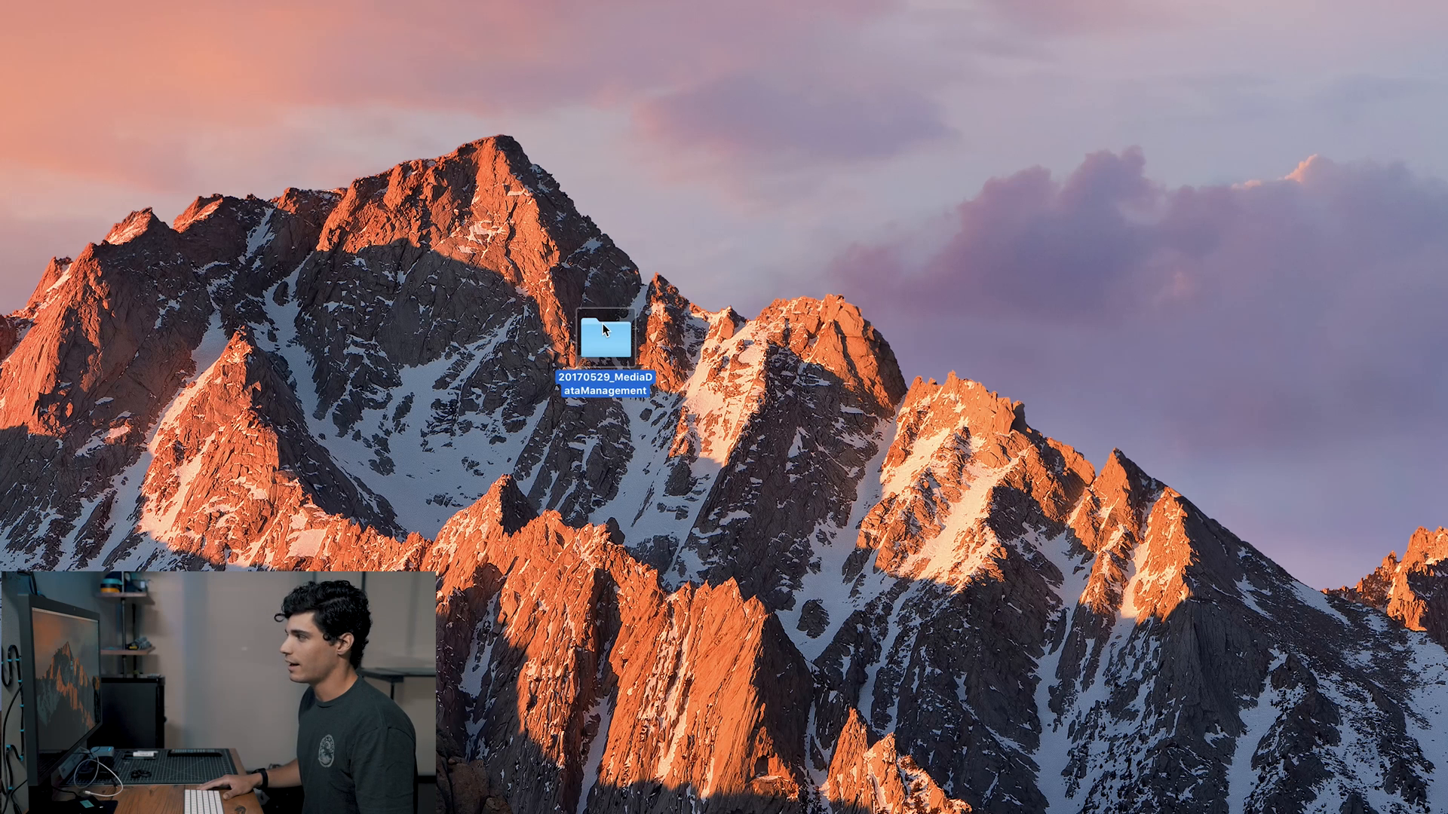
pyautogui.moveTo(1440, 466)
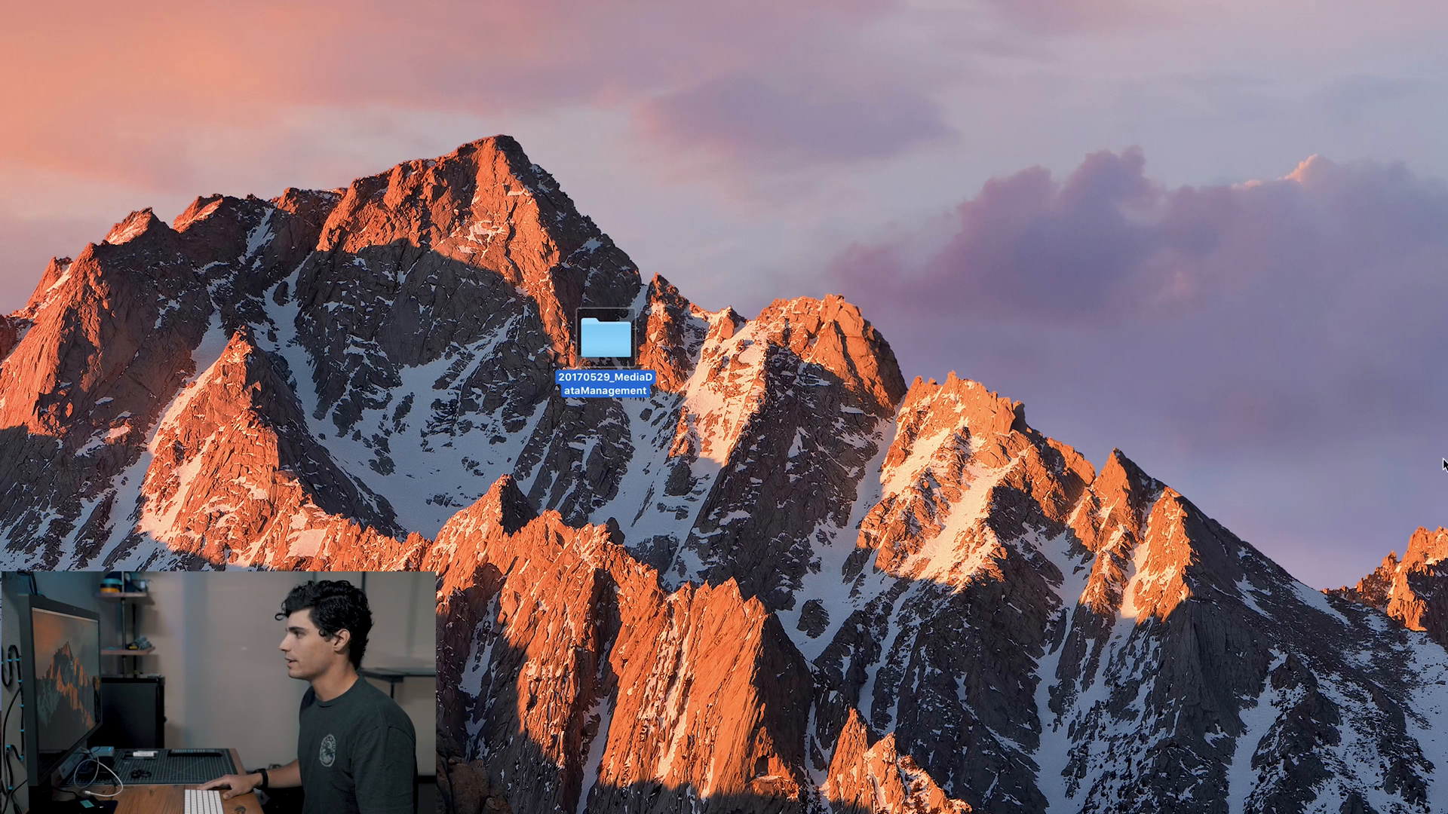